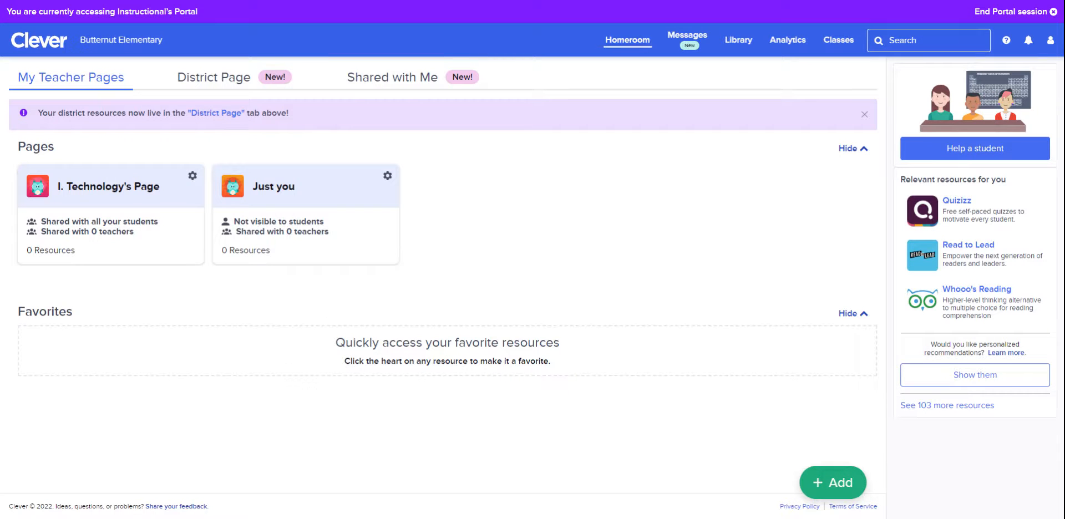
mouse_move(121, 199)
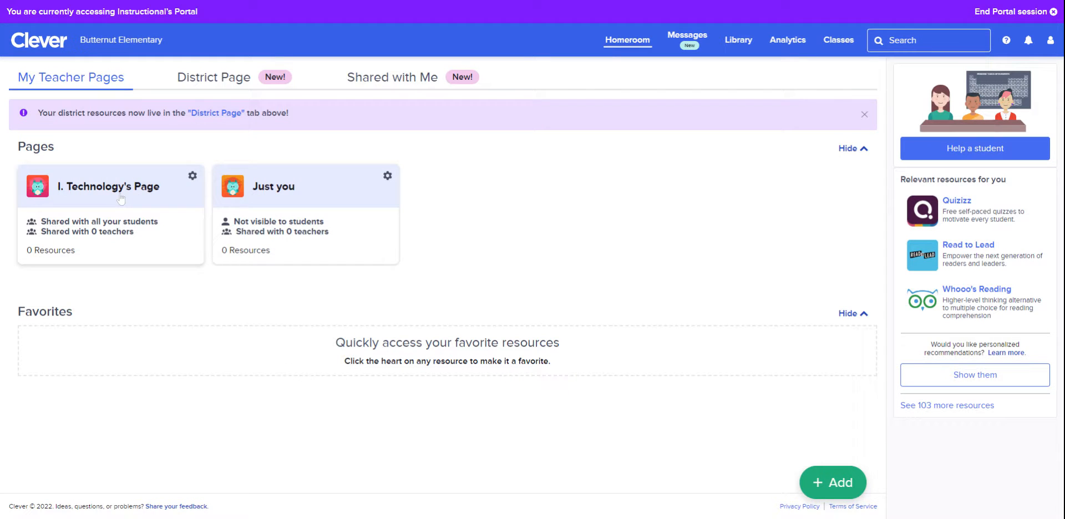
- Open I. Technology's Page from the My Teacher Pages overview
click(108, 186)
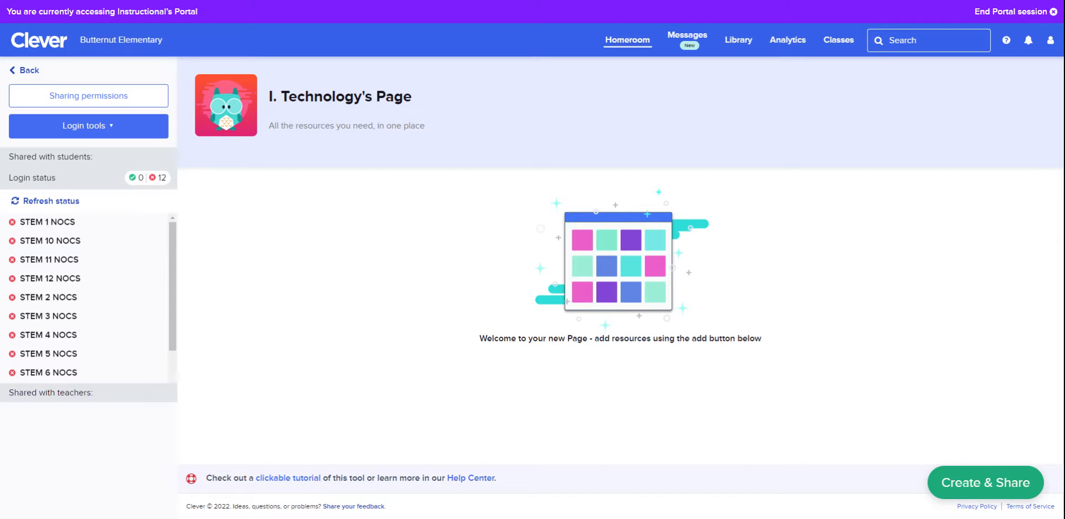
mouse_move(831, 360)
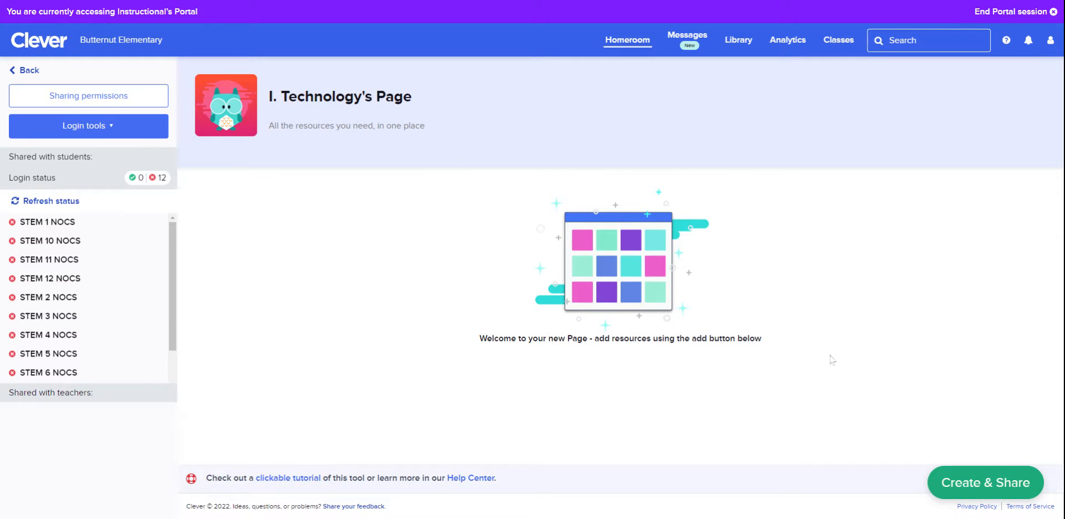
mouse_move(962, 486)
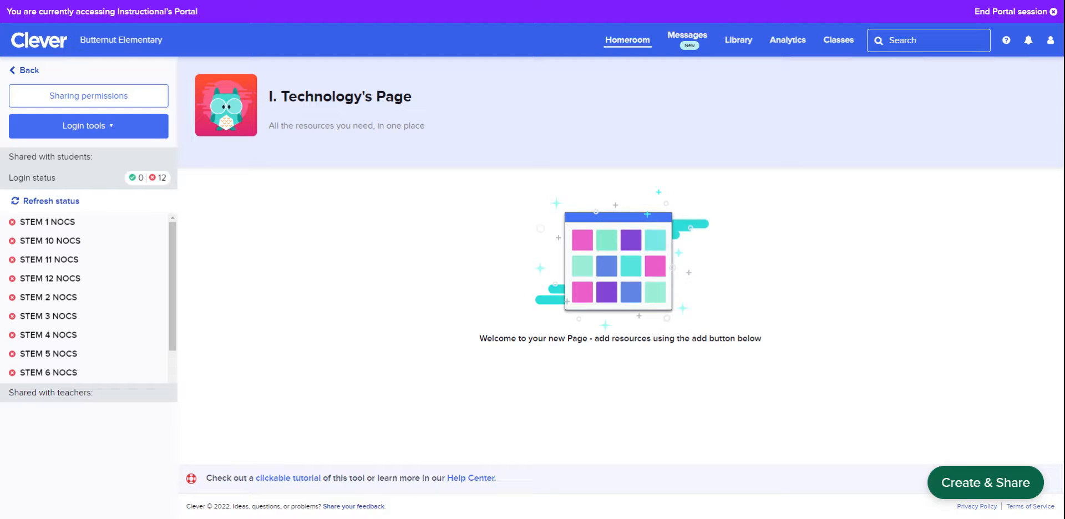
- Add a web link named Generic with a book icon via Create & Share > Link
click(985, 483)
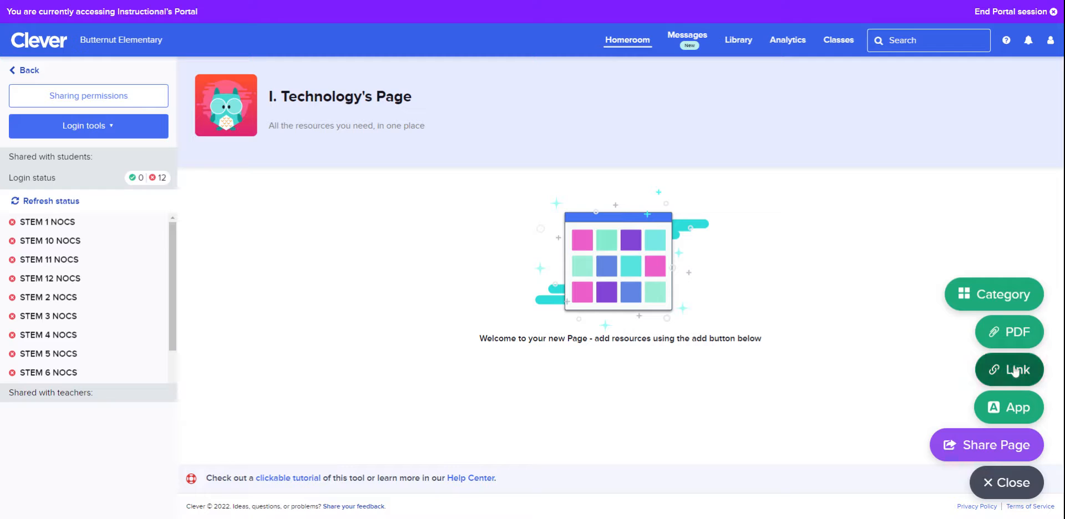
click(1009, 369)
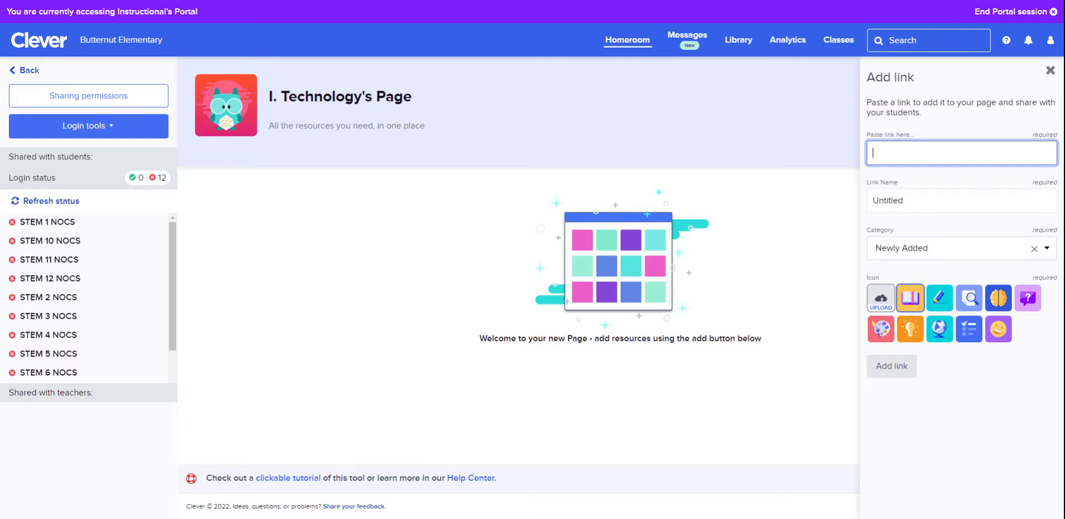
text(fjsdklfj.com)
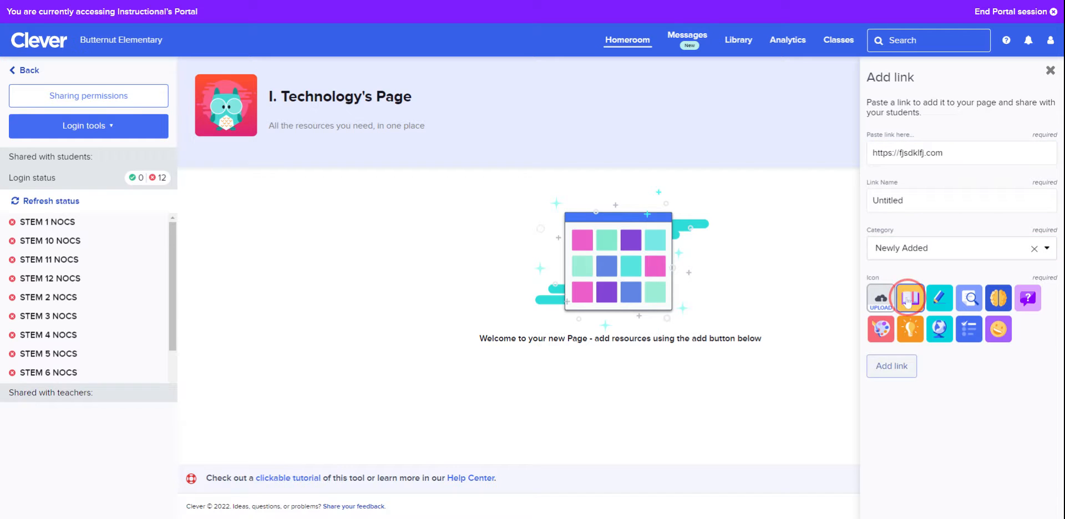
text(G)
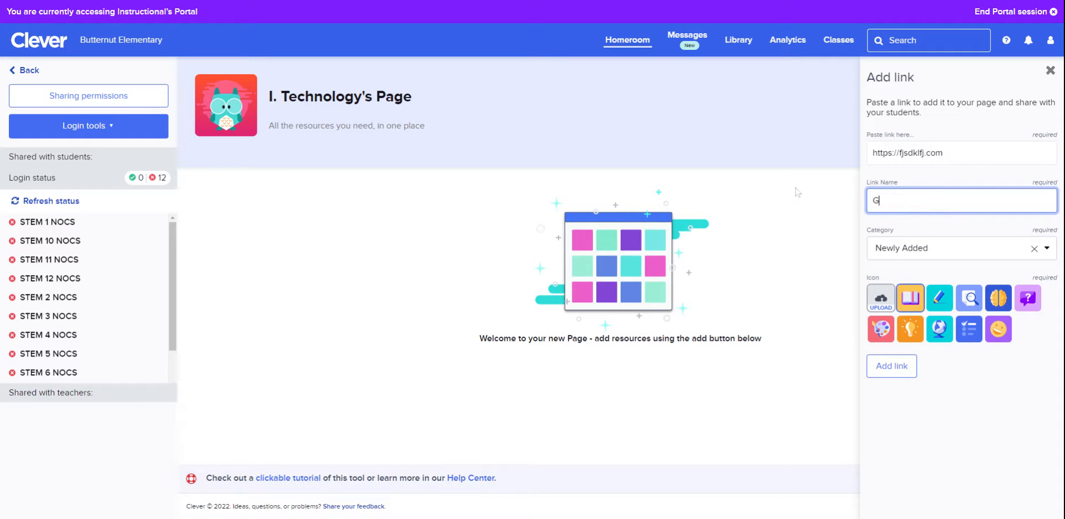
click(891, 366)
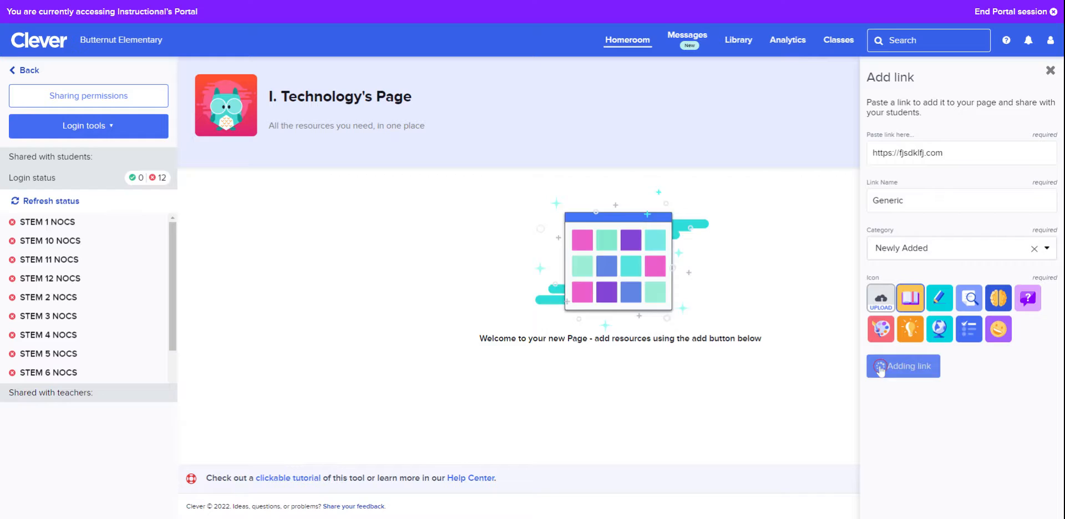
click(903, 367)
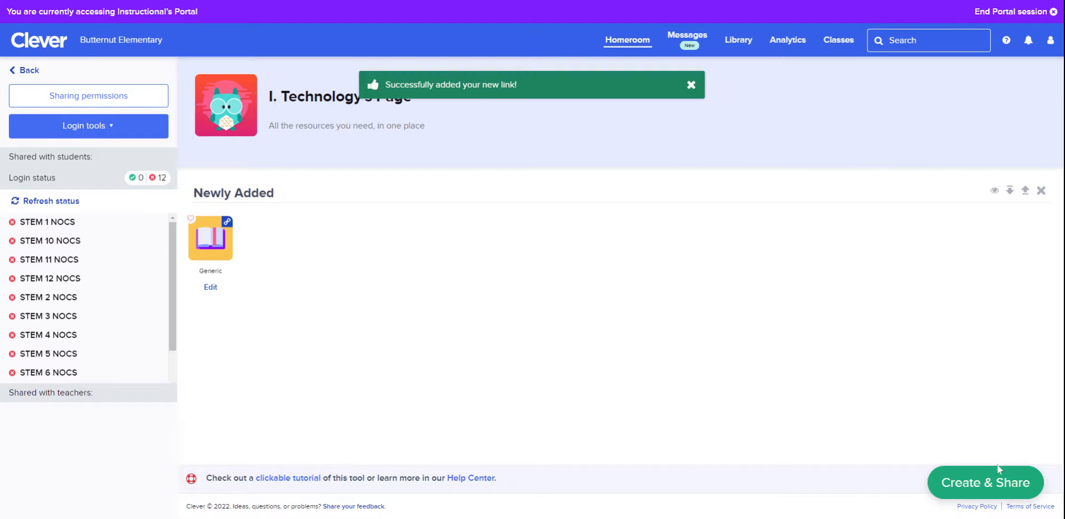
- Add a second link named Test at fsdklfj.com with a brain icon beside Generic
click(985, 482)
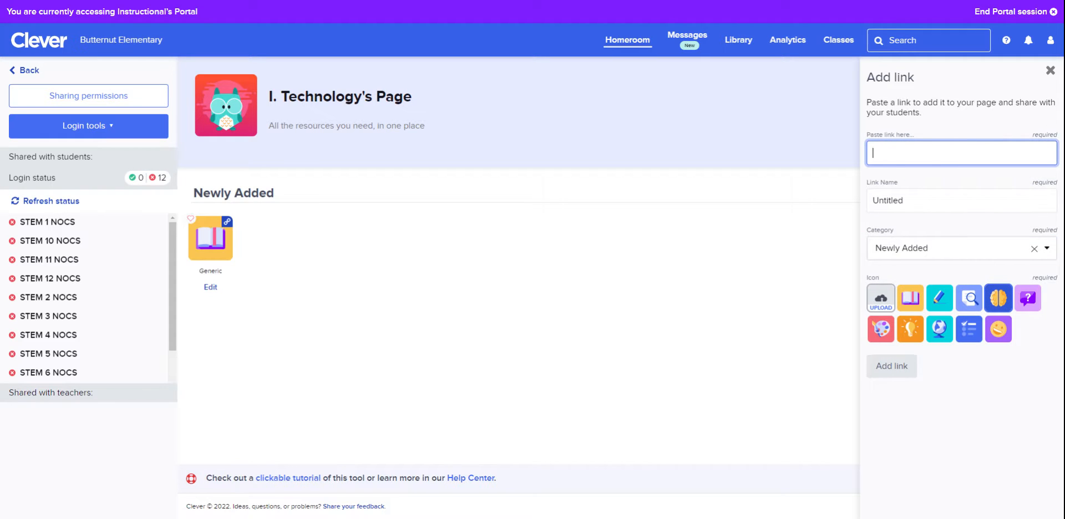
text(fsdklfj.com)
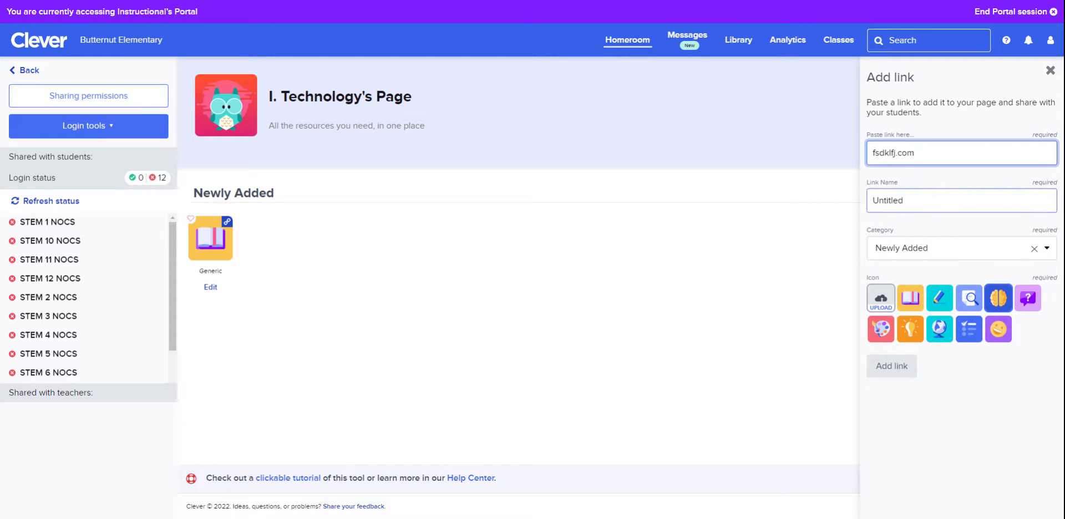
click(891, 366)
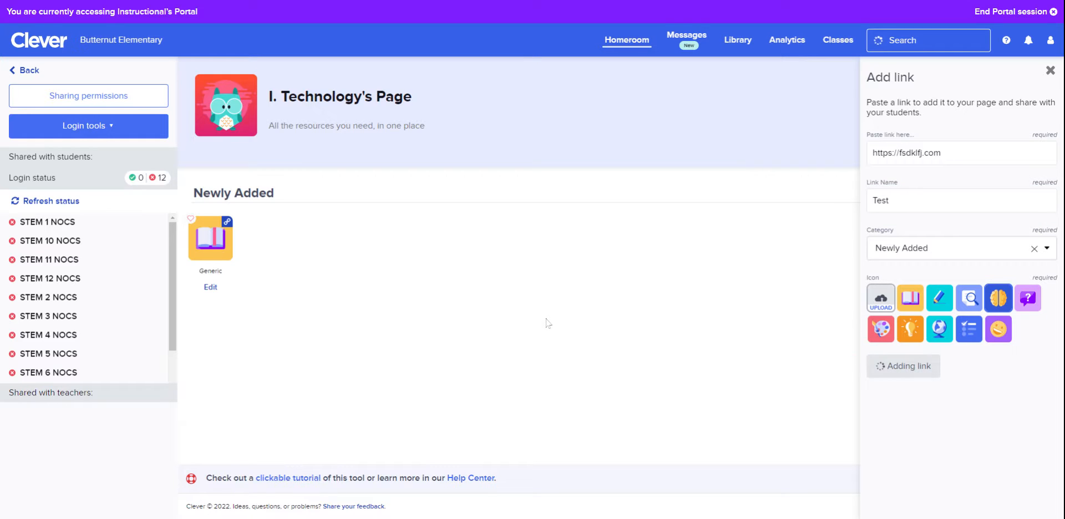
click(903, 366)
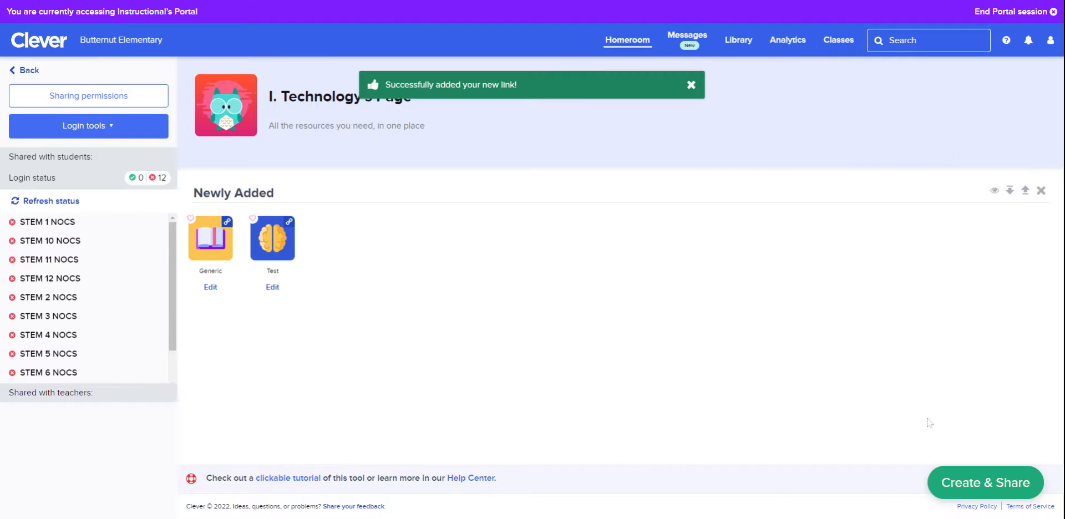
mouse_move(354, 210)
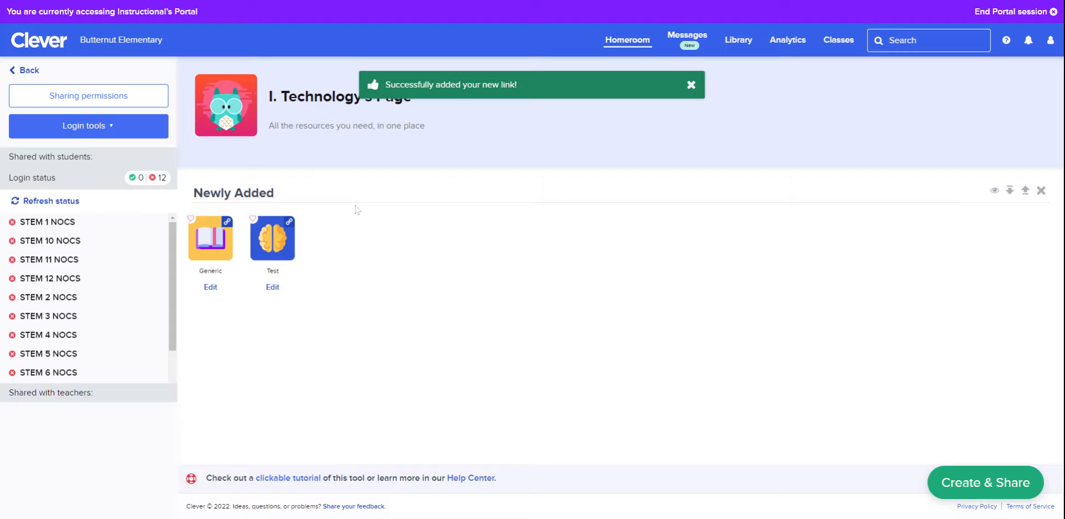
mouse_move(985, 203)
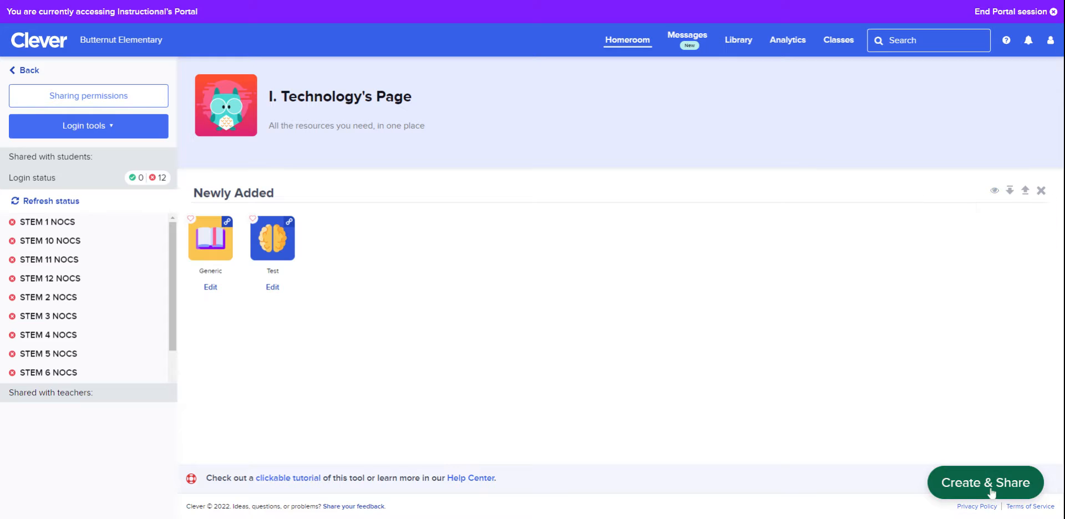
- Rename the Newly Added category to Math and start a new category
click(233, 192)
text(Math)
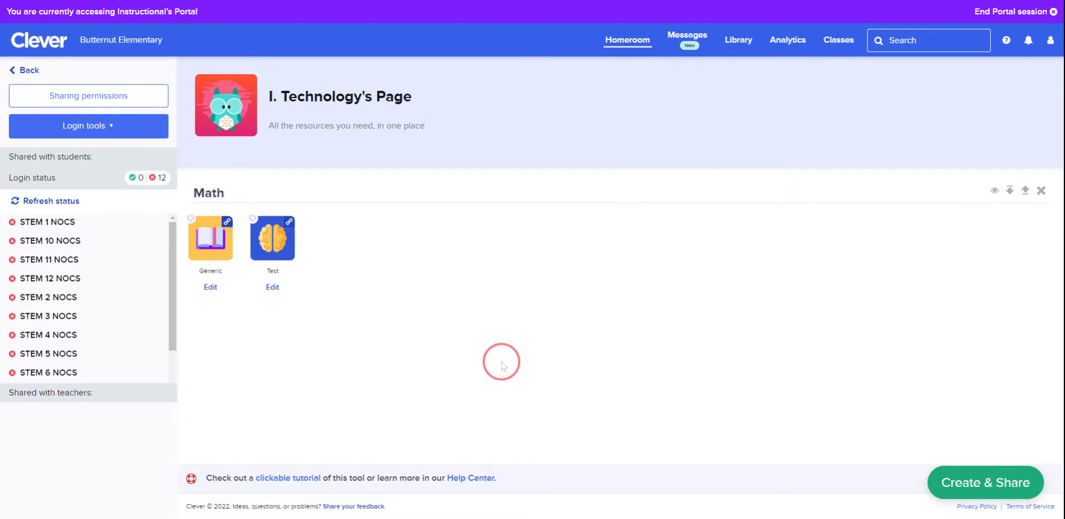
click(984, 483)
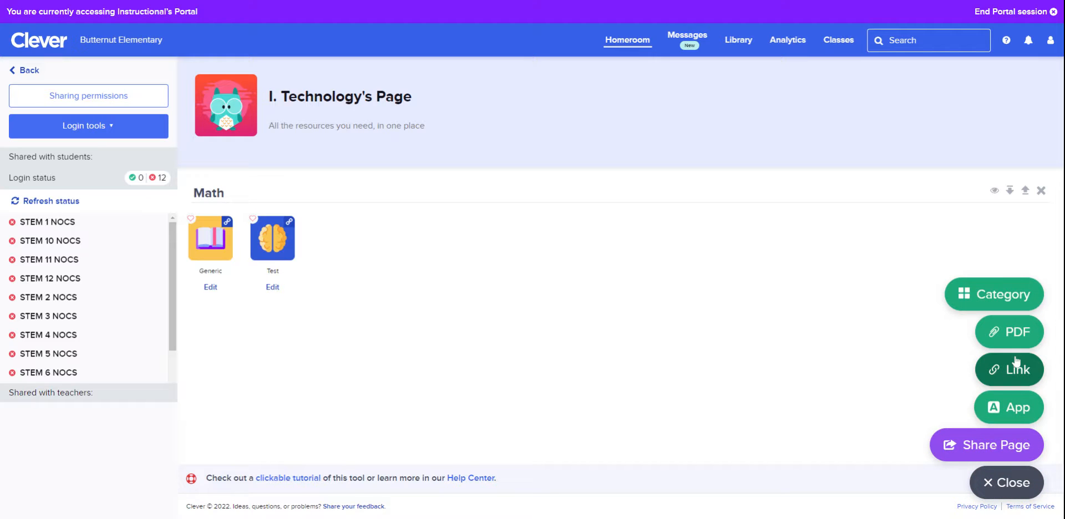
click(994, 293)
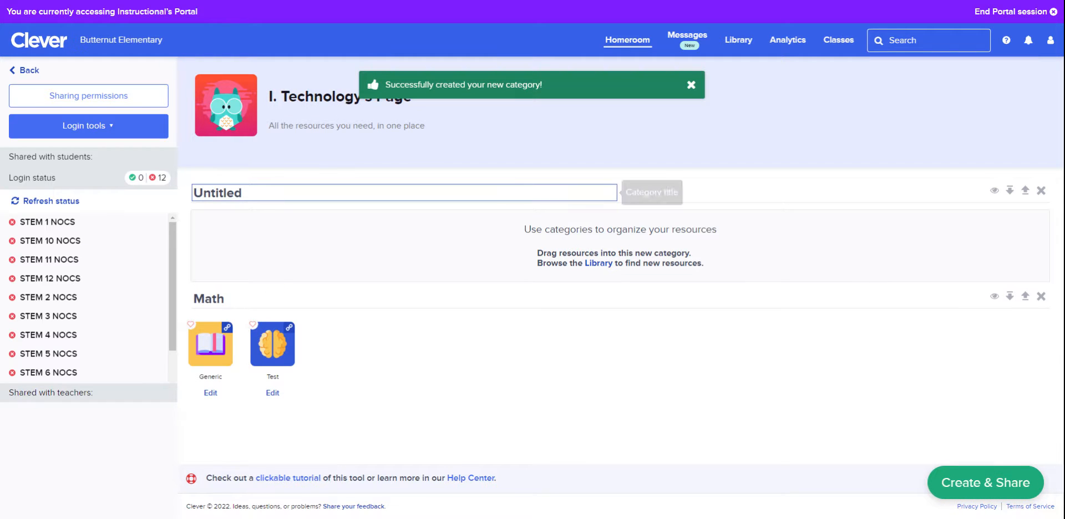
- Title the new category Hidden and hide it from students with the eye icon
text(Hidd)
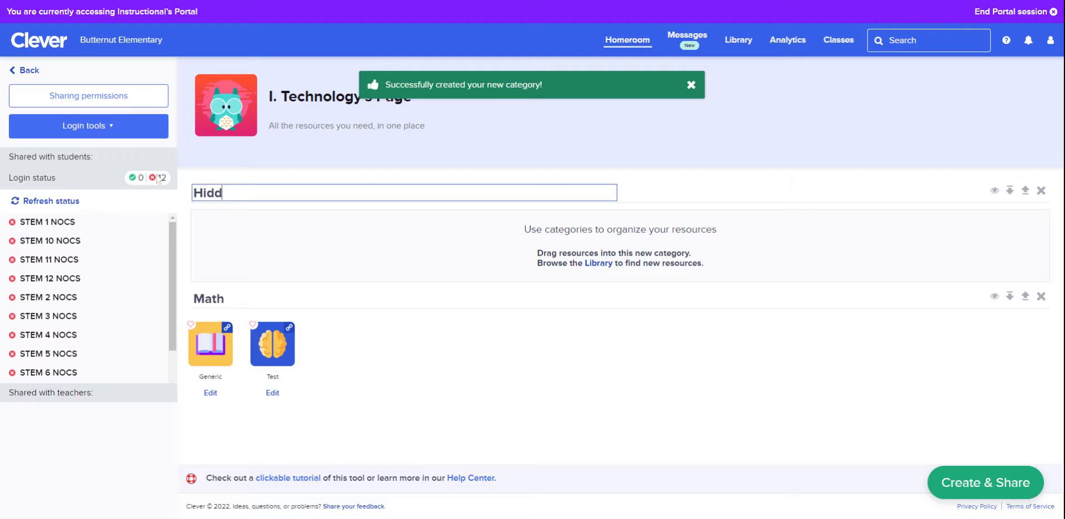
text(en)
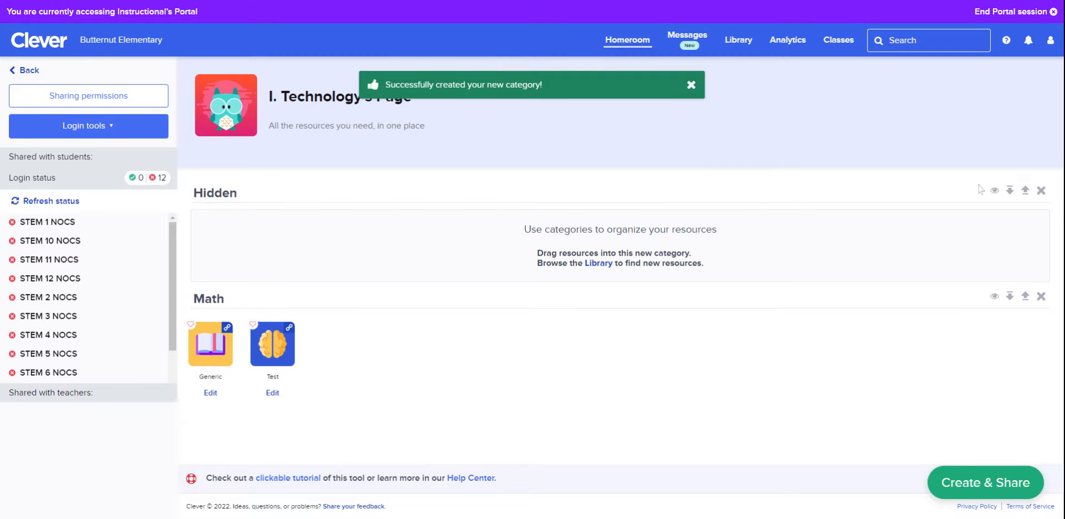
click(994, 191)
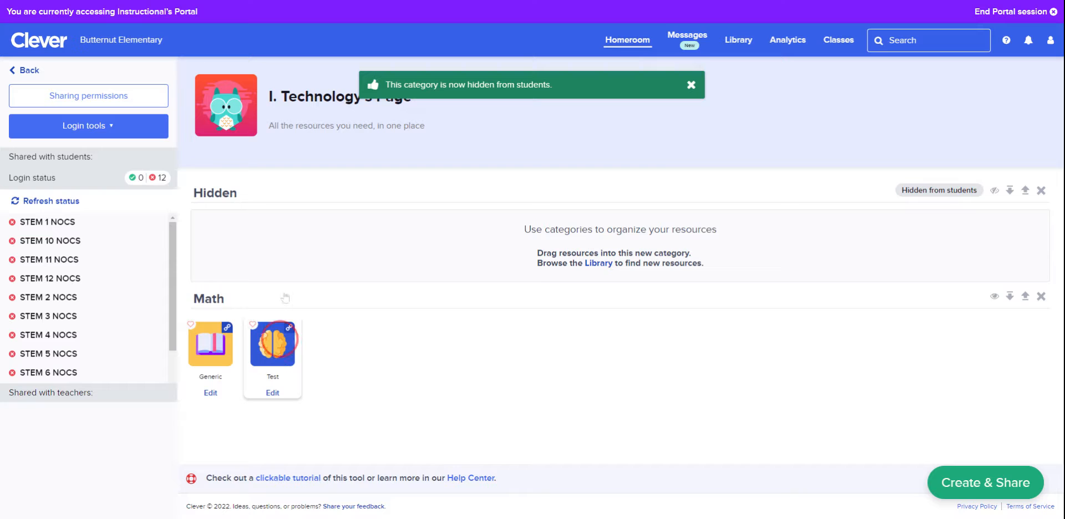
- Drag the Test link tile from Math into the Hidden category
drag(273, 343, 210, 241)
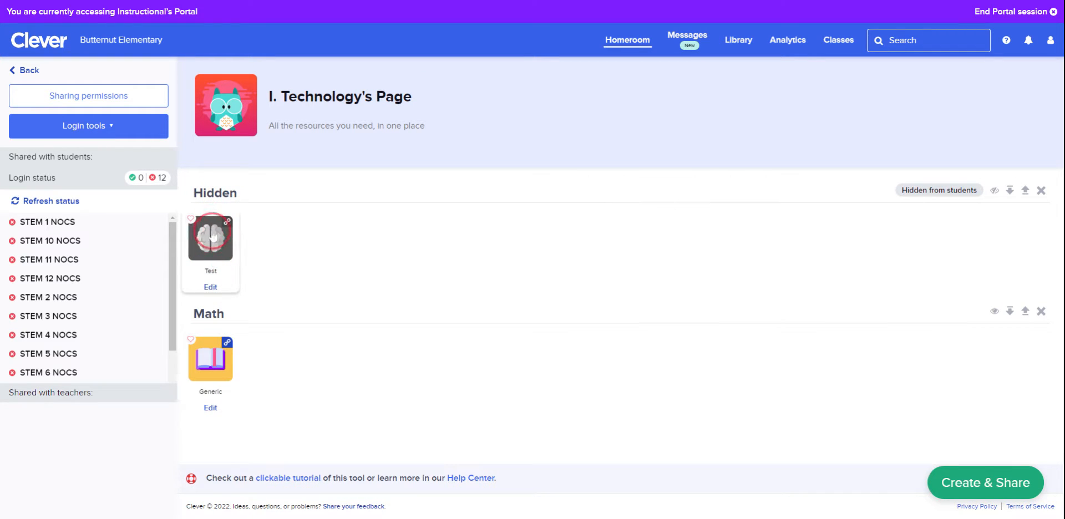
drag(209, 238, 272, 343)
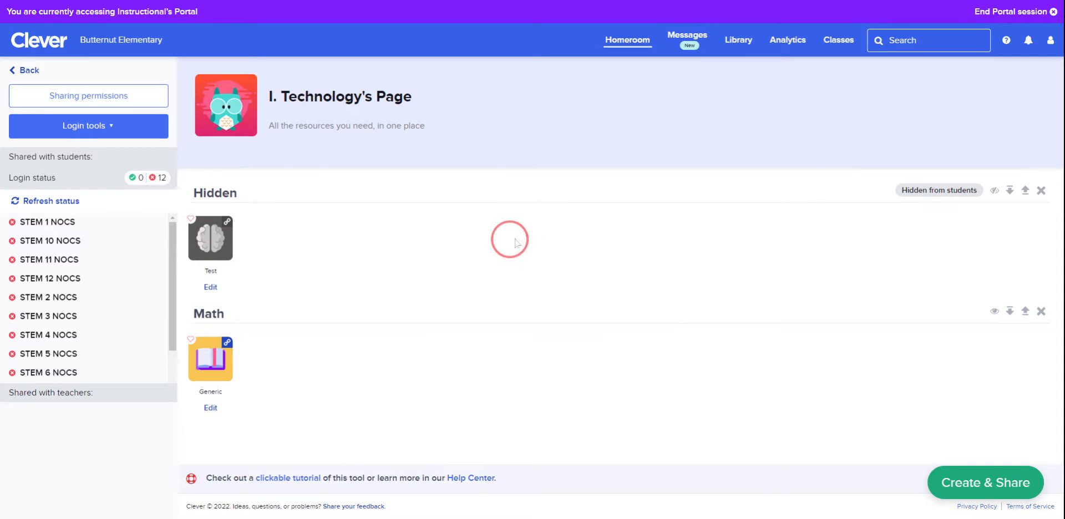
mouse_move(541, 240)
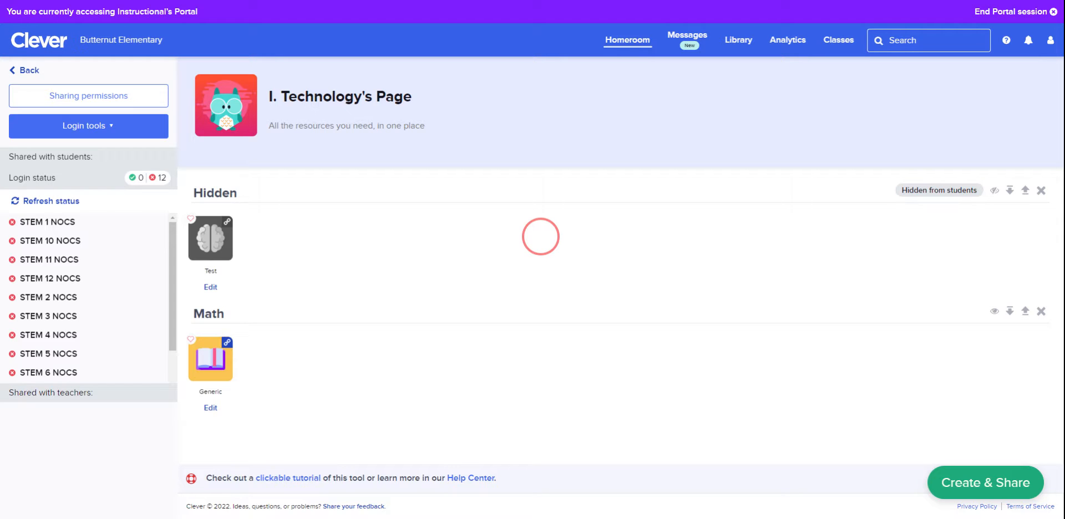
mouse_move(994, 191)
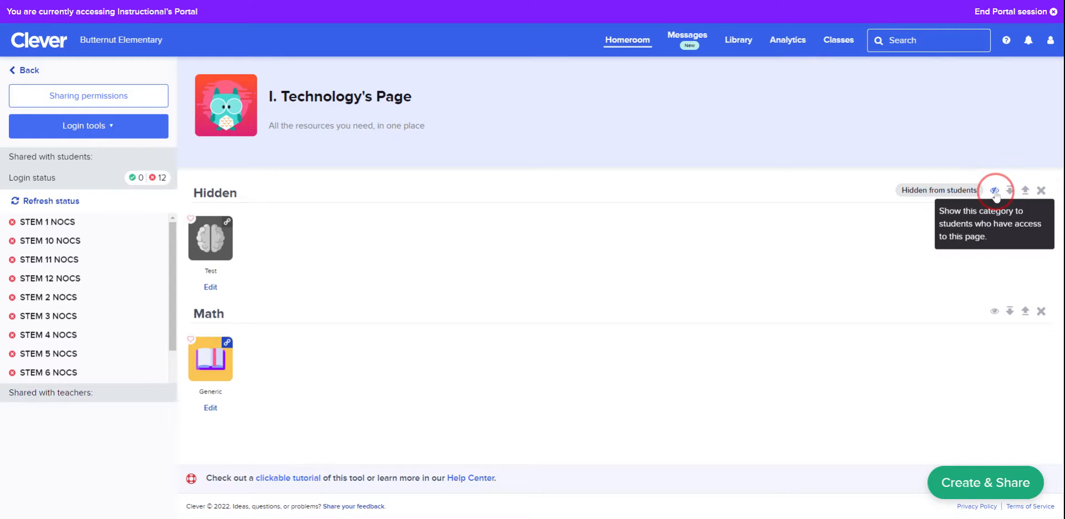
click(994, 190)
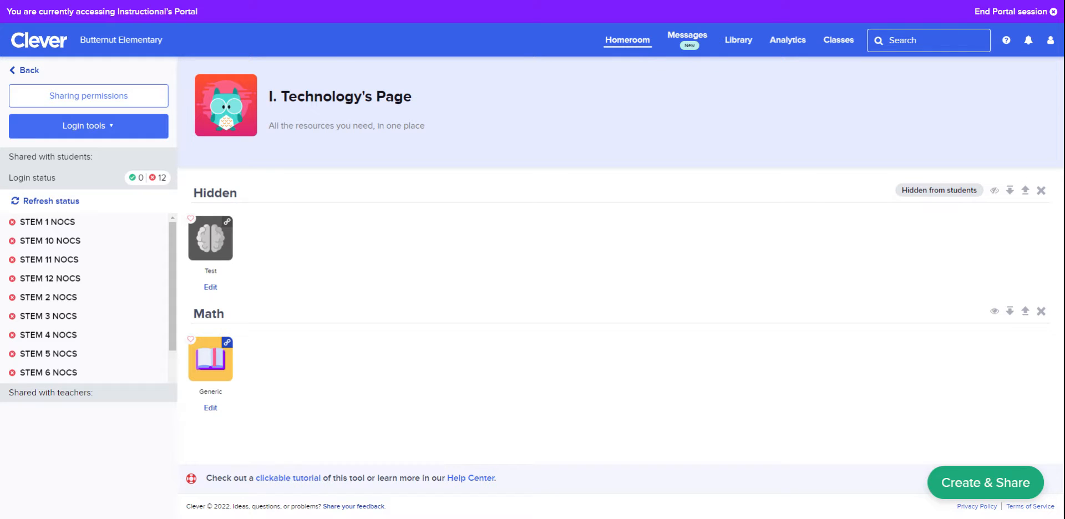
mouse_move(785, 351)
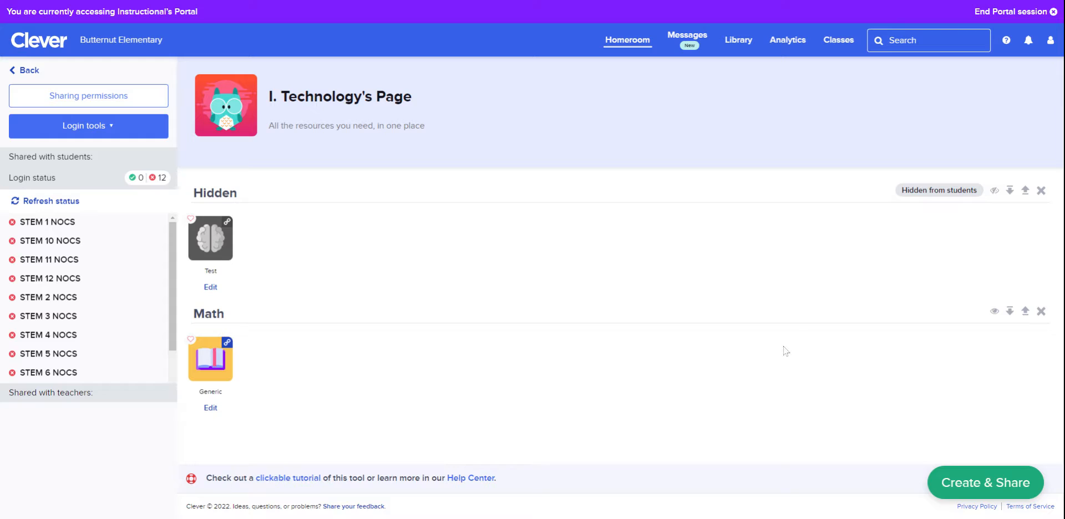